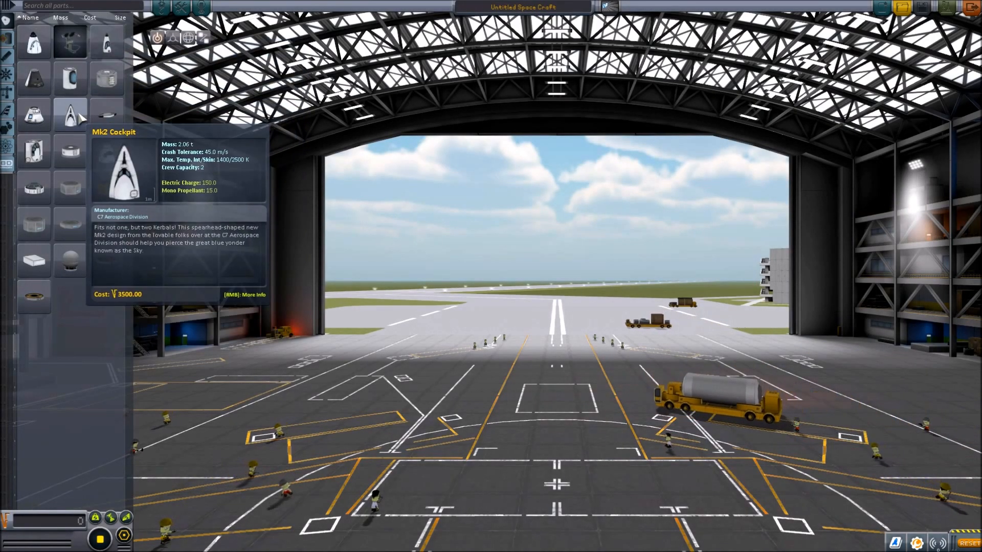
{"action": "mouse_move", "coordinate": [69, 80]}
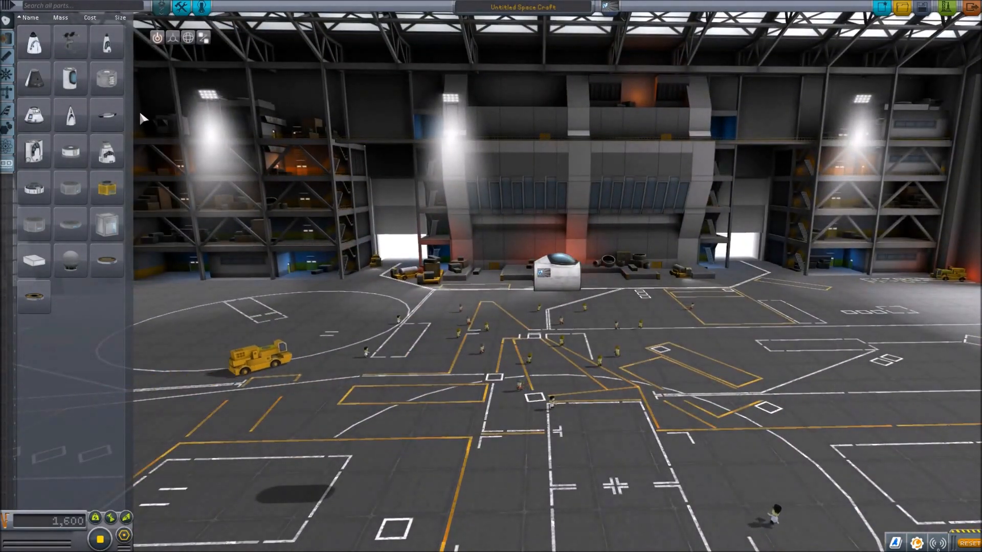
Step: Place a cockpit from the Pods category as the craft's root part
{"action": "left_click", "coordinate": [6, 78]}
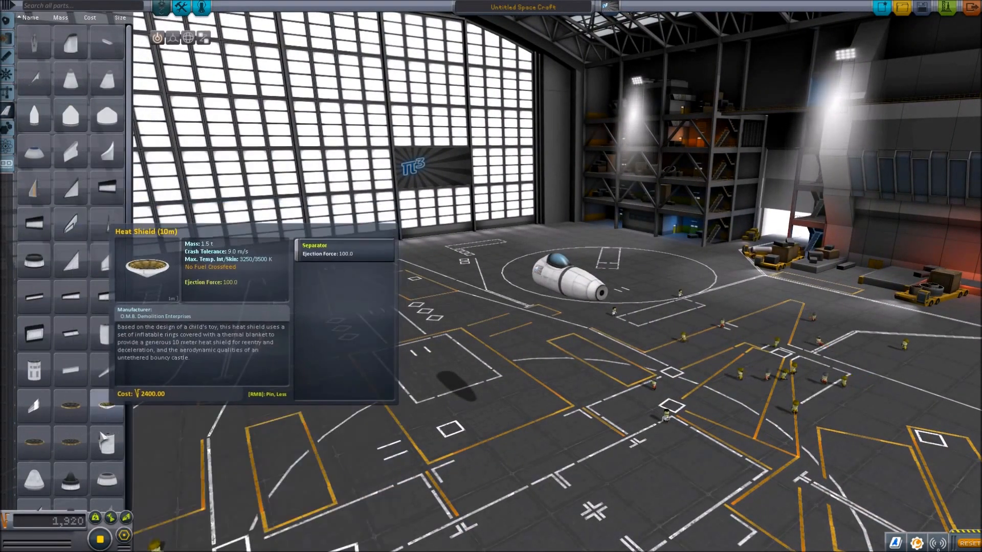
{"action": "mouse_move", "coordinate": [499, 349]}
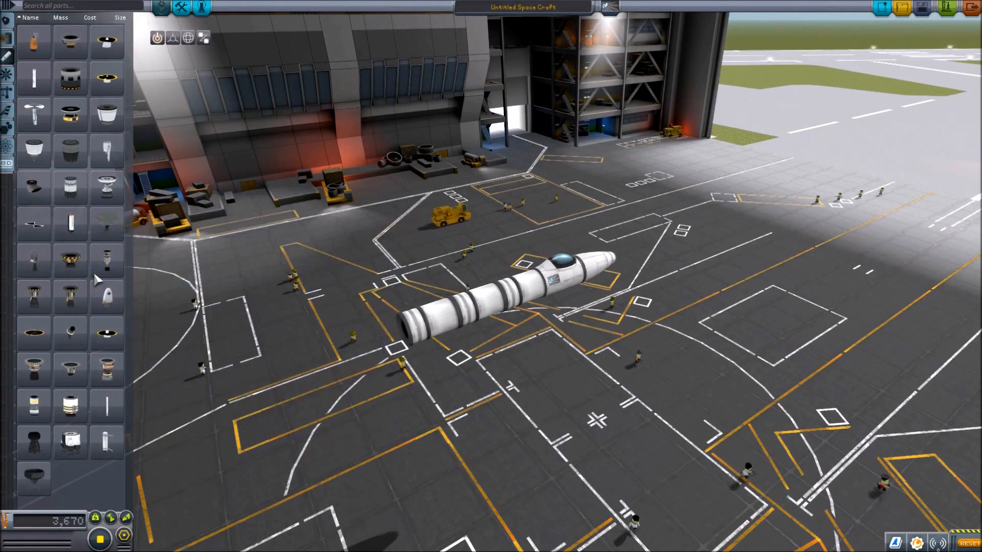
{"action": "mouse_move", "coordinate": [70, 261]}
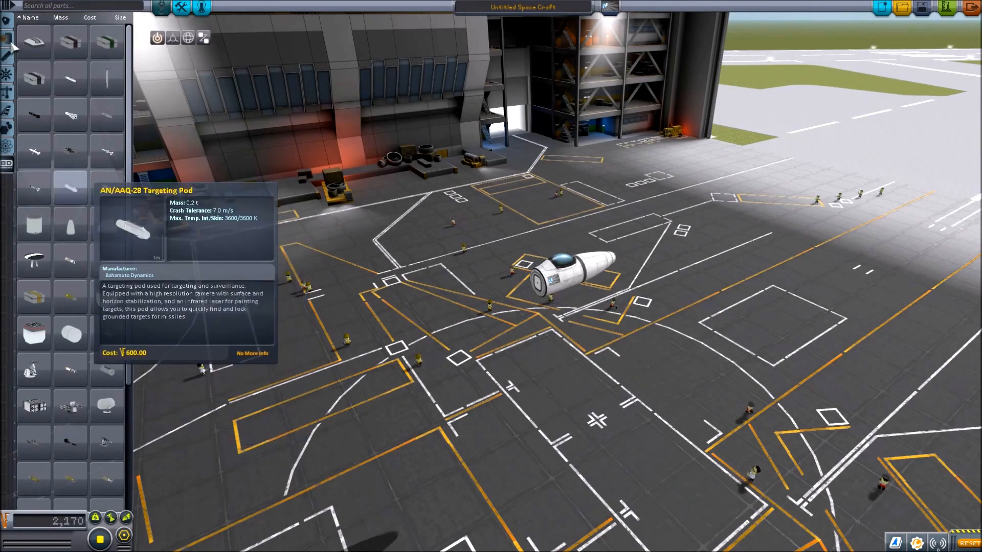
Step: Scroll the parts list to find the adapter and cannon for the cockpit
{"action": "scroll", "scroll_direction": "down", "scroll_amount": 3}
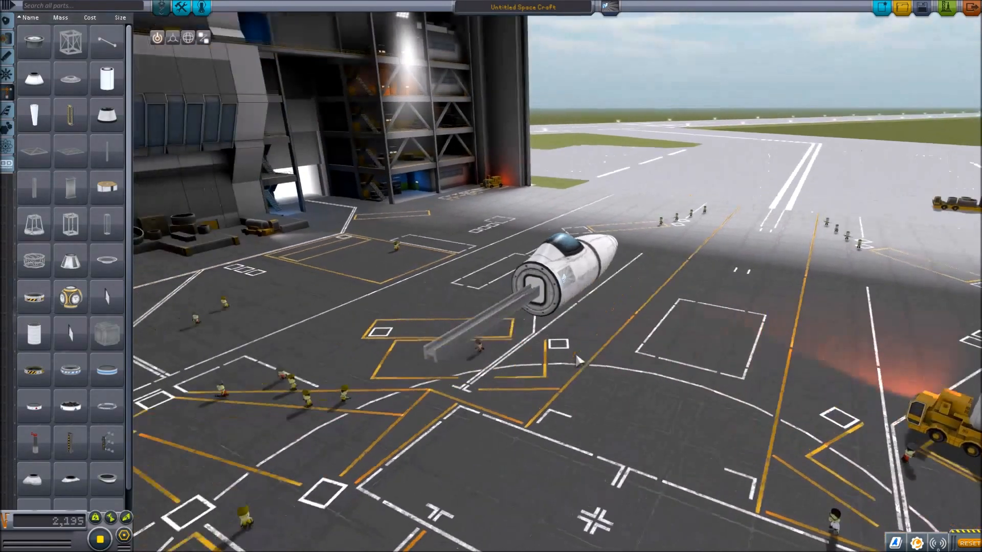
{"action": "mouse_move", "coordinate": [67, 441]}
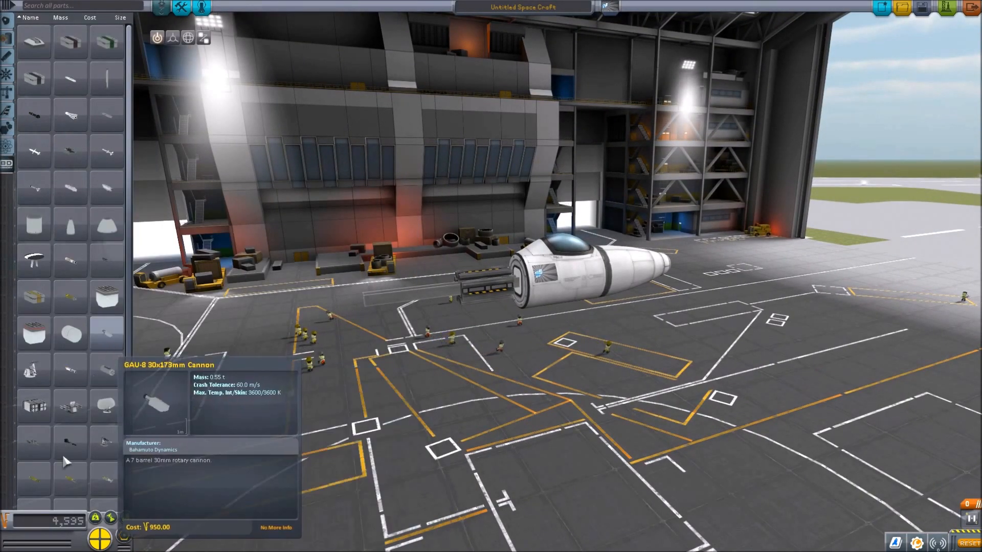
{"action": "mouse_move", "coordinate": [100, 487]}
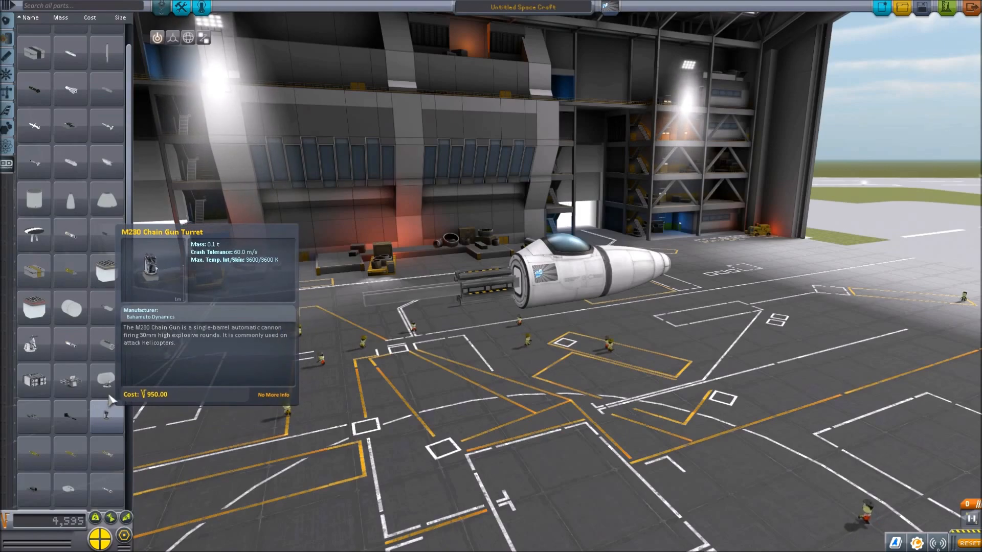
Step: Attach a missile in 4x radial symmetry around the gun barrel
{"action": "scroll", "scroll_direction": "down", "scroll_amount": 3}
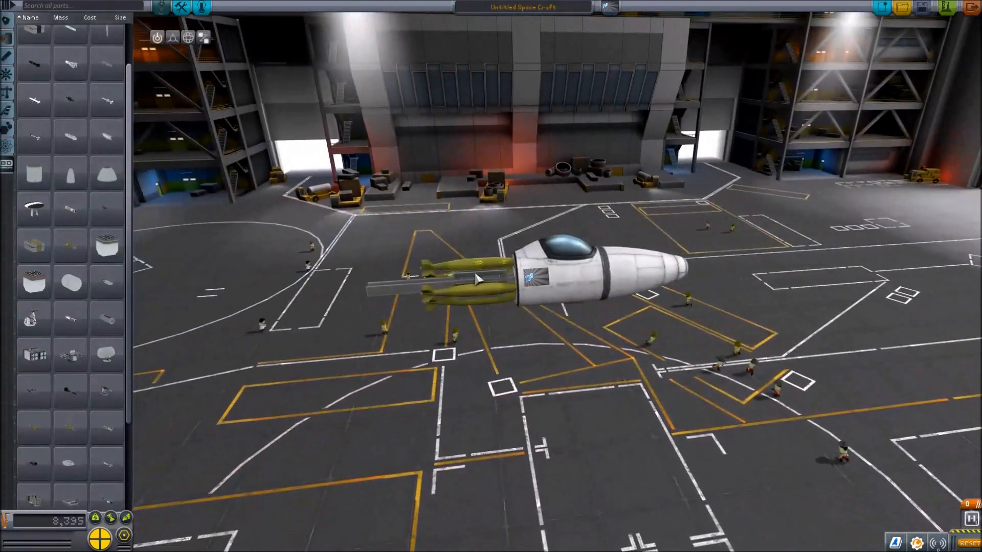
{"action": "left_click", "coordinate": [474, 289]}
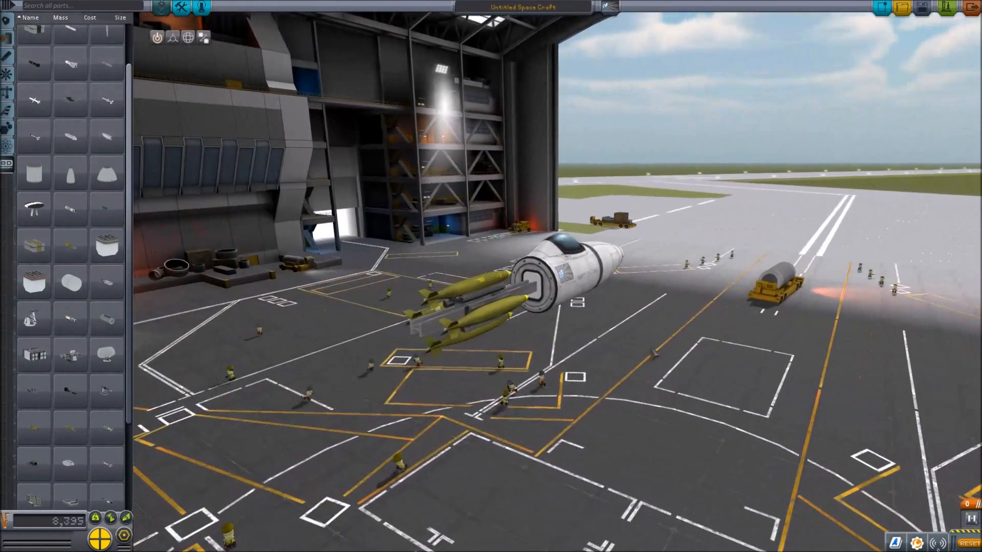
{"action": "mouse_move", "coordinate": [35, 99]}
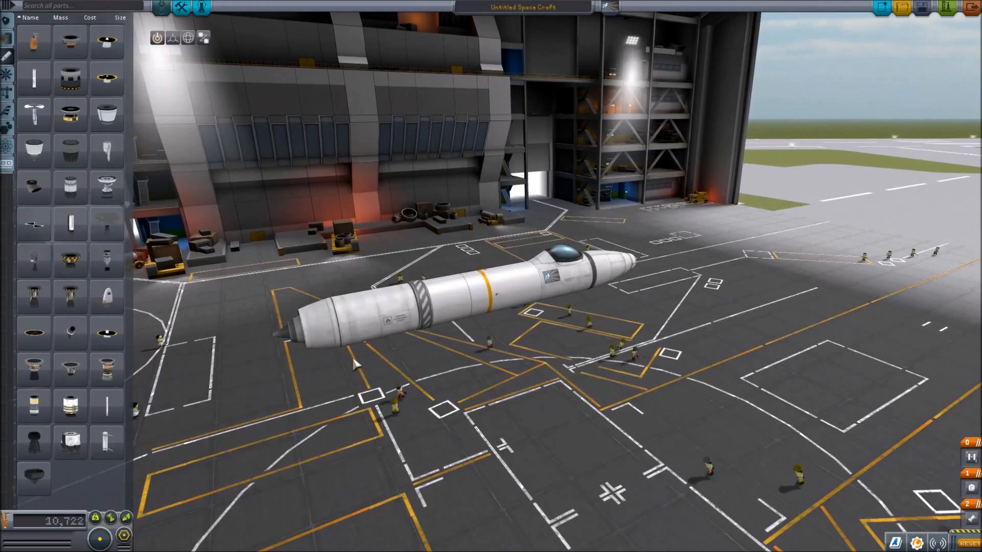
Step: Browse the Structural, Engines and Aerodynamics categories for fuselage parts
{"action": "left_click", "coordinate": [6, 123]}
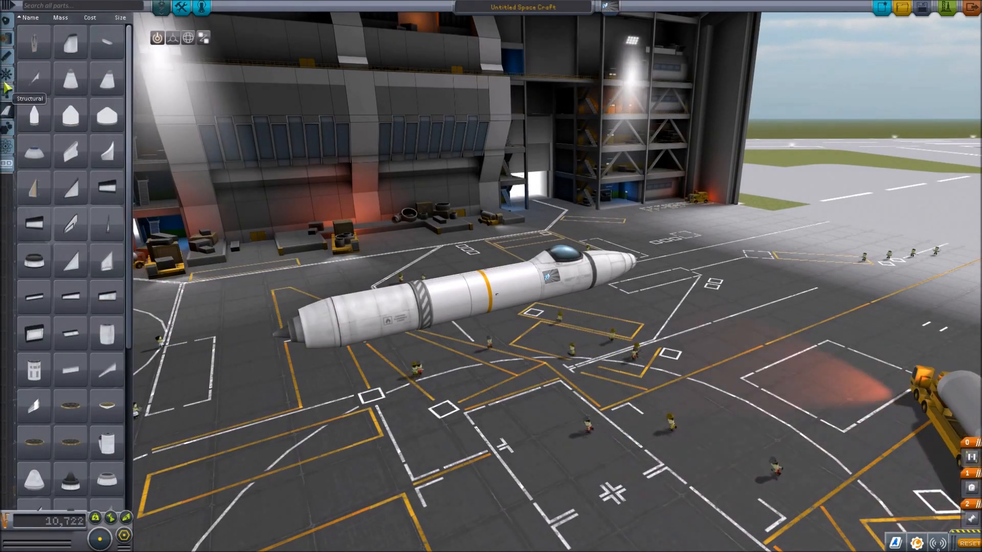
{"action": "mouse_move", "coordinate": [108, 296]}
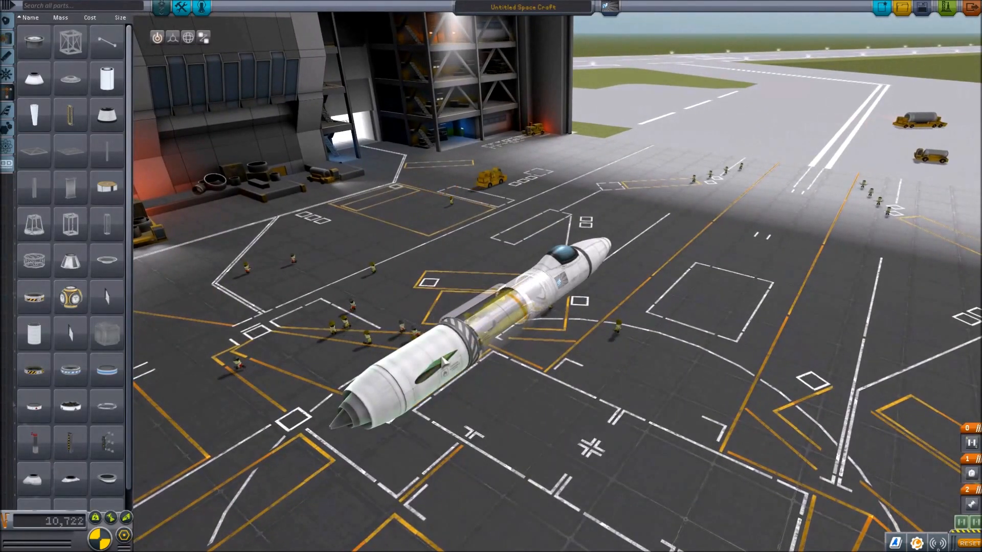
{"action": "left_click", "coordinate": [101, 536]}
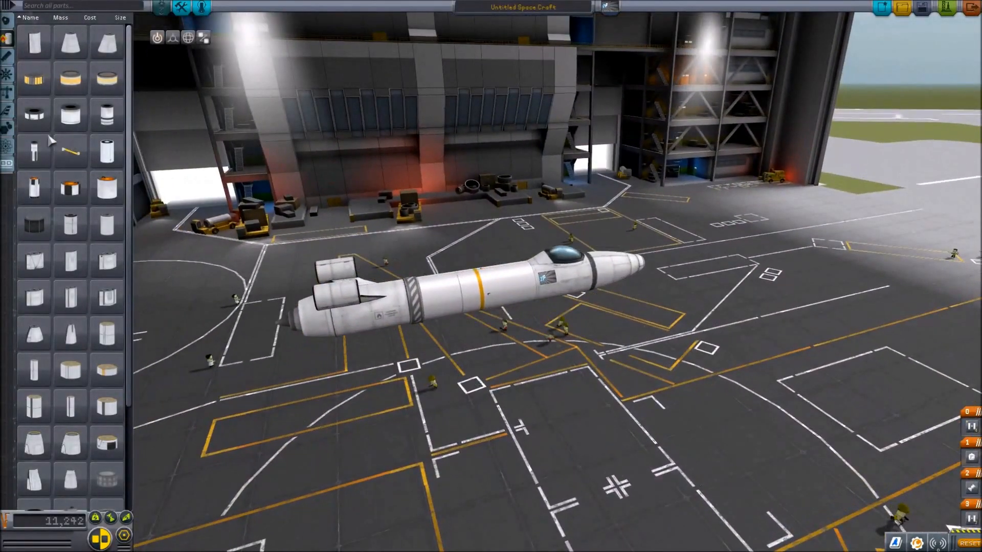
{"action": "left_click", "coordinate": [6, 60]}
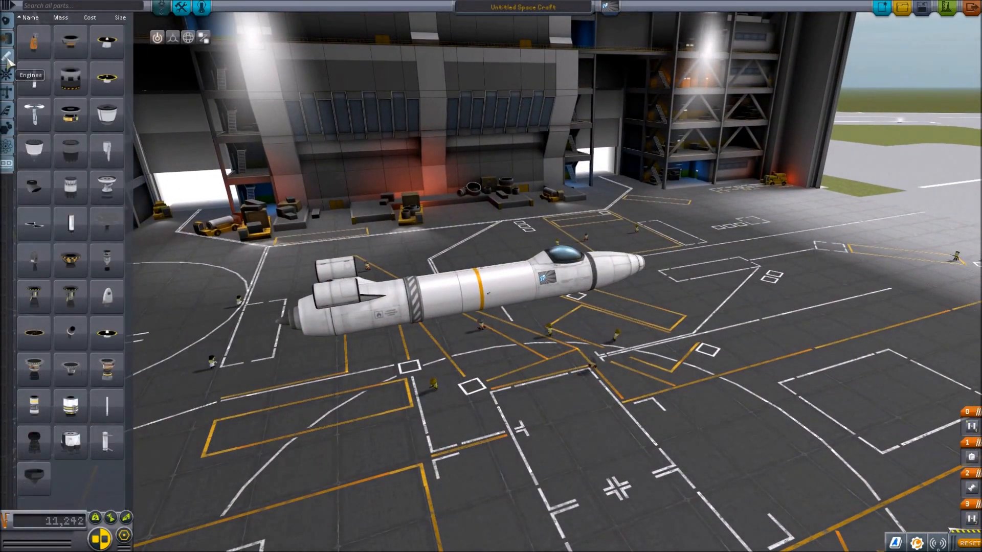
{"action": "left_click", "coordinate": [9, 117]}
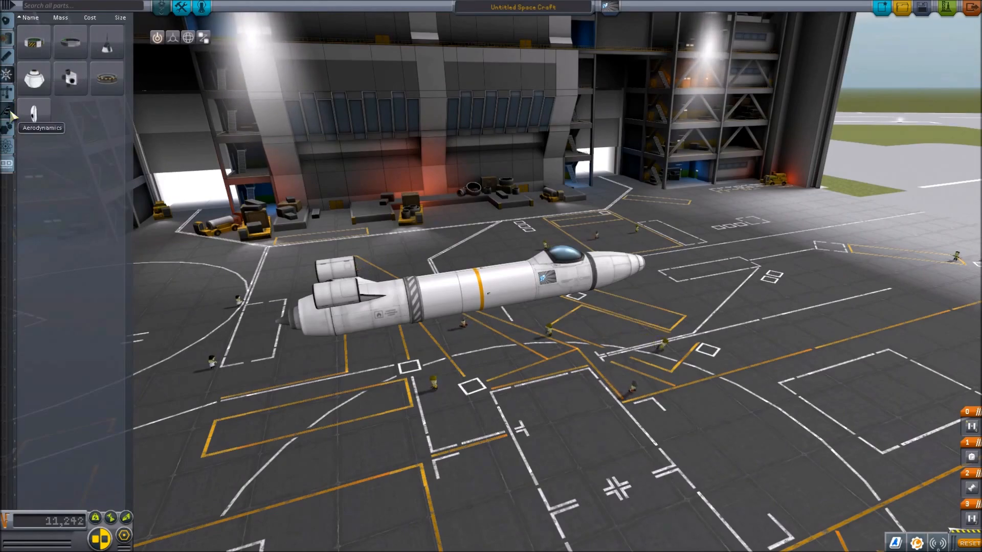
{"action": "left_click", "coordinate": [7, 112]}
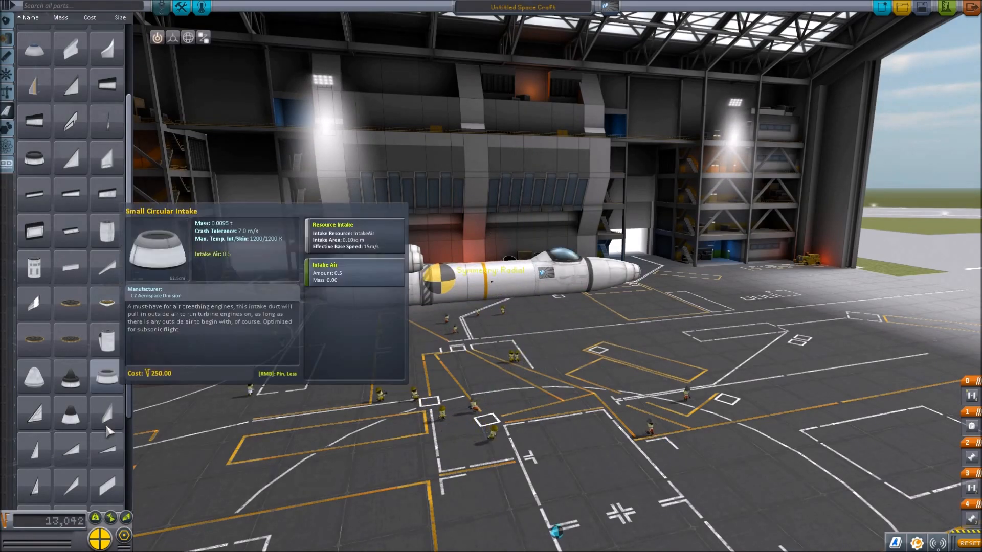
{"action": "mouse_move", "coordinate": [71, 449]}
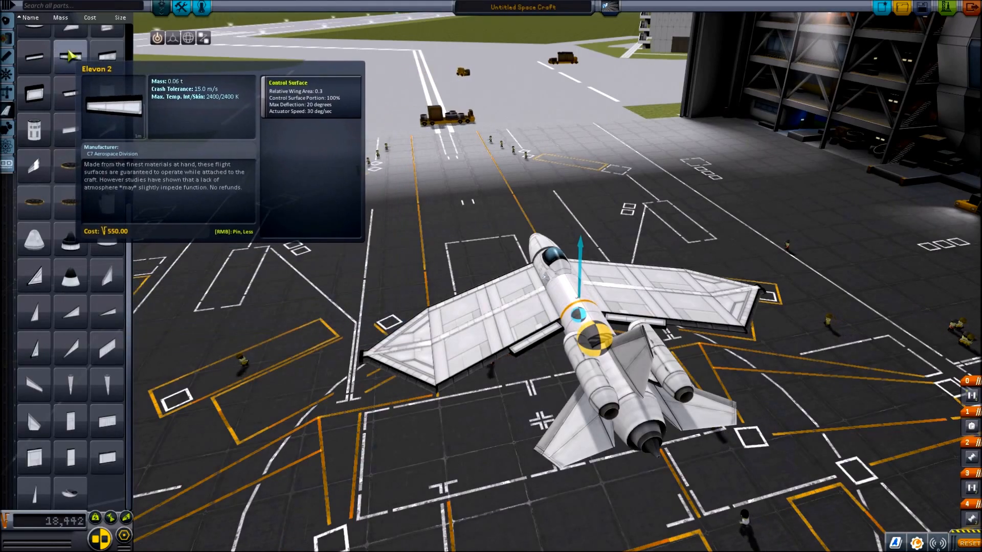
{"action": "mouse_move", "coordinate": [464, 363]}
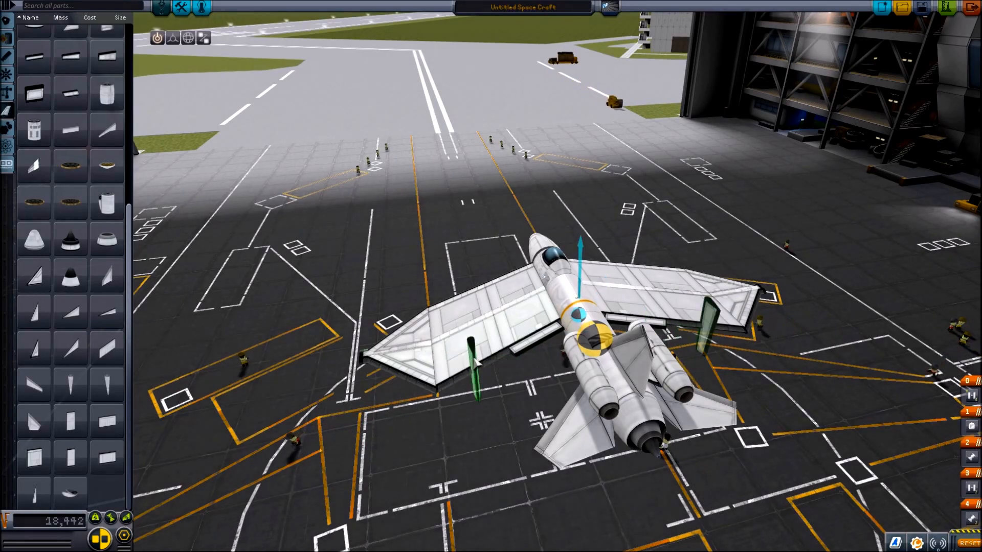
{"action": "mouse_move", "coordinate": [68, 54]}
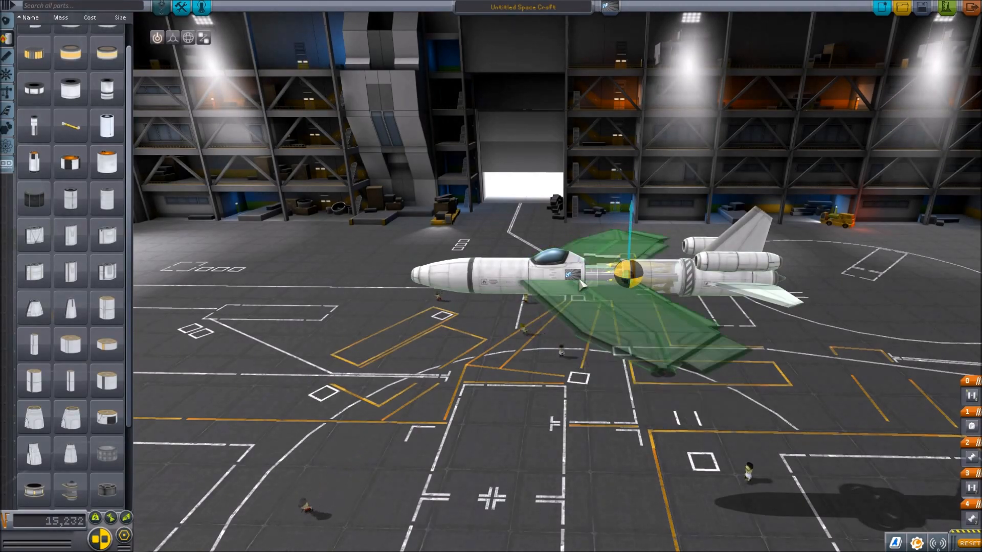
Step: Reattach the wing at its new position on the fuselage
{"action": "left_click", "coordinate": [626, 278]}
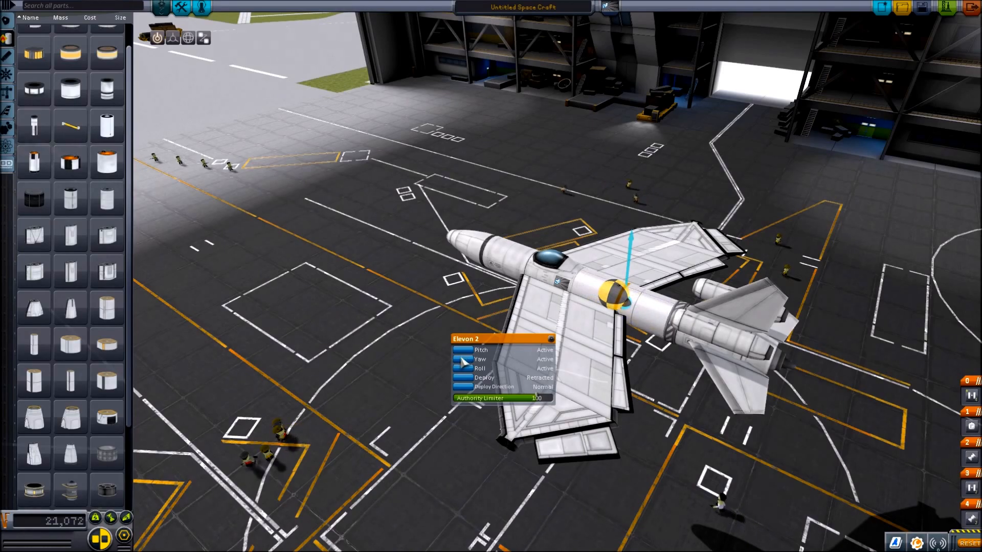
{"action": "left_click", "coordinate": [462, 359]}
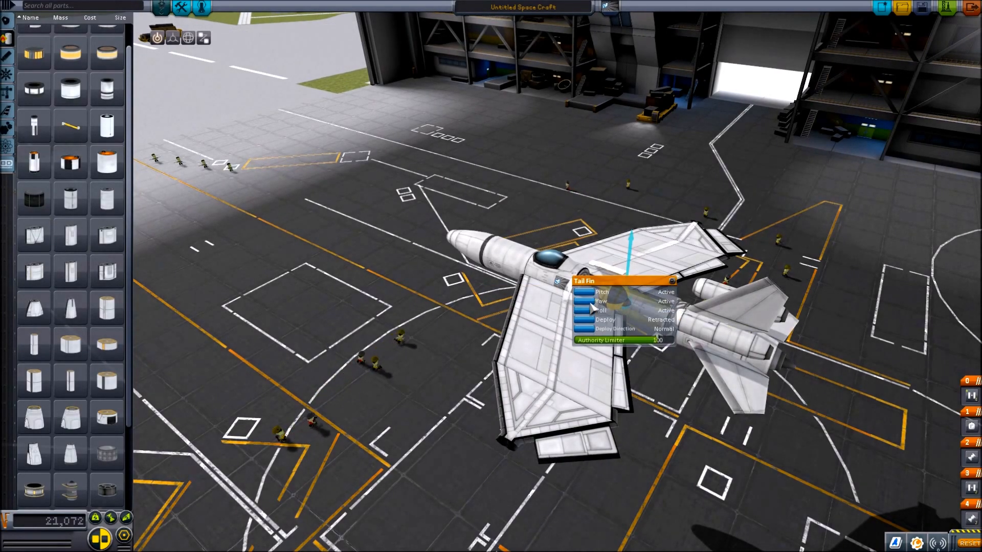
{"action": "left_click", "coordinate": [583, 293]}
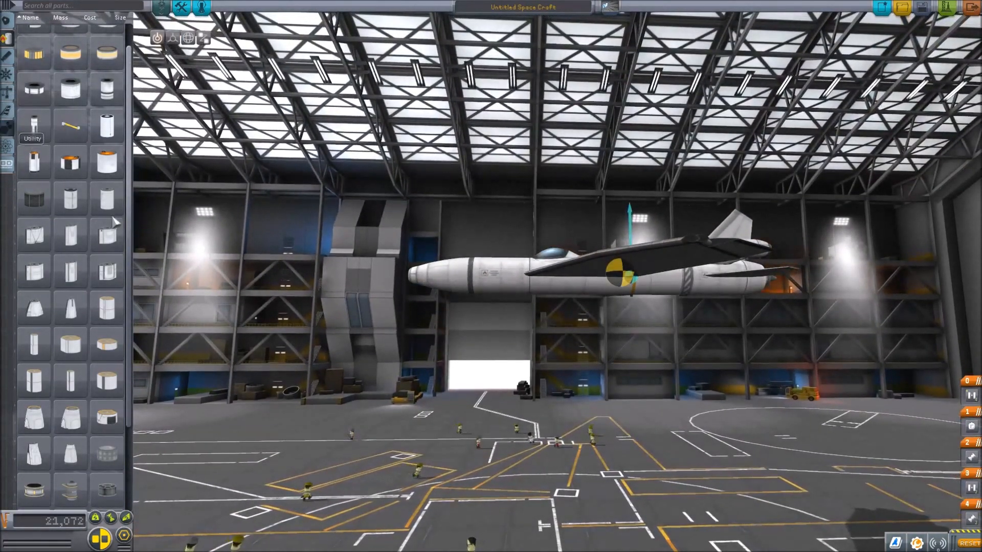
Step: Attach main landing gear from Utility beneath the fuselage
{"action": "scroll", "scroll_direction": "down", "scroll_amount": 3}
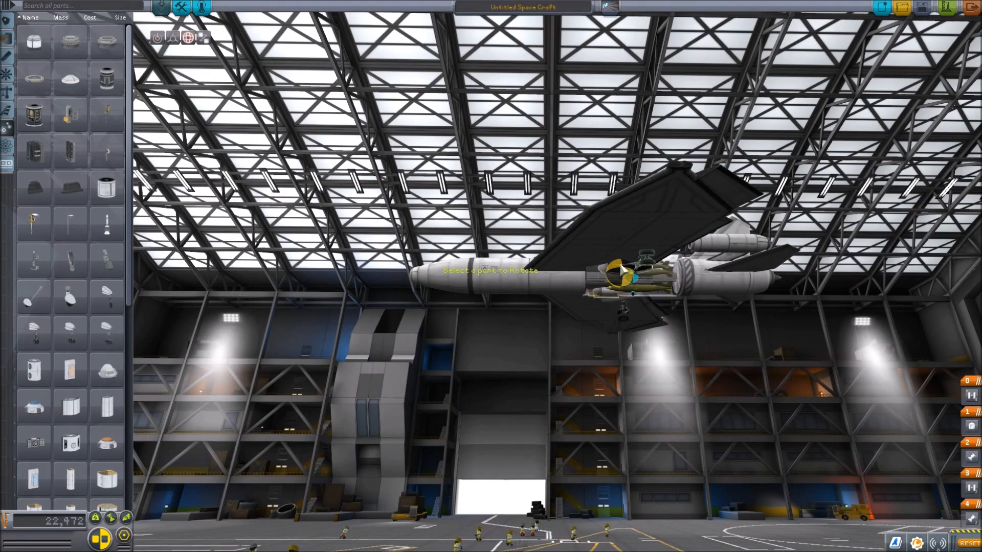
{"action": "left_click", "coordinate": [622, 276]}
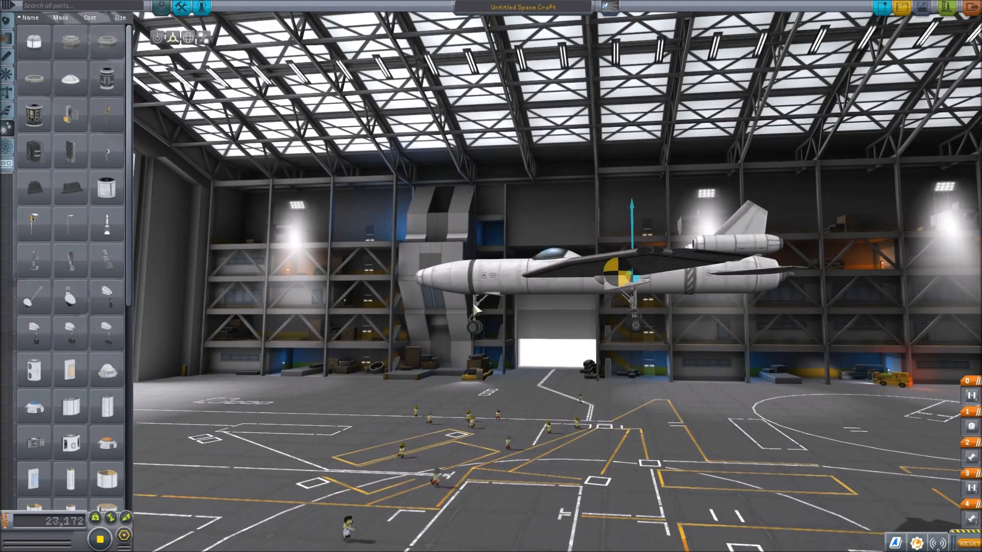
Step: Place a nose landing gear under the cockpit
{"action": "left_click", "coordinate": [477, 277]}
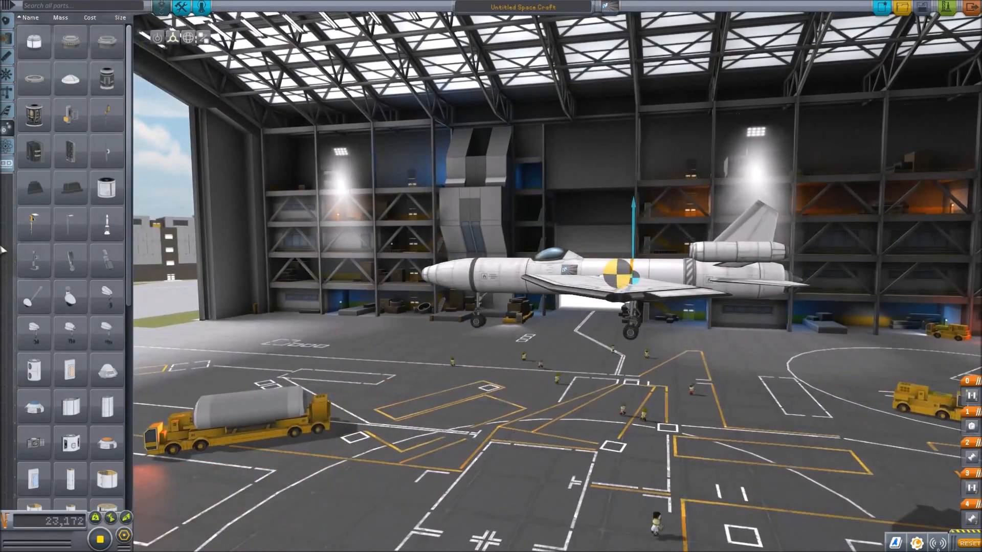
{"action": "scroll", "scroll_direction": "down", "scroll_amount": 3}
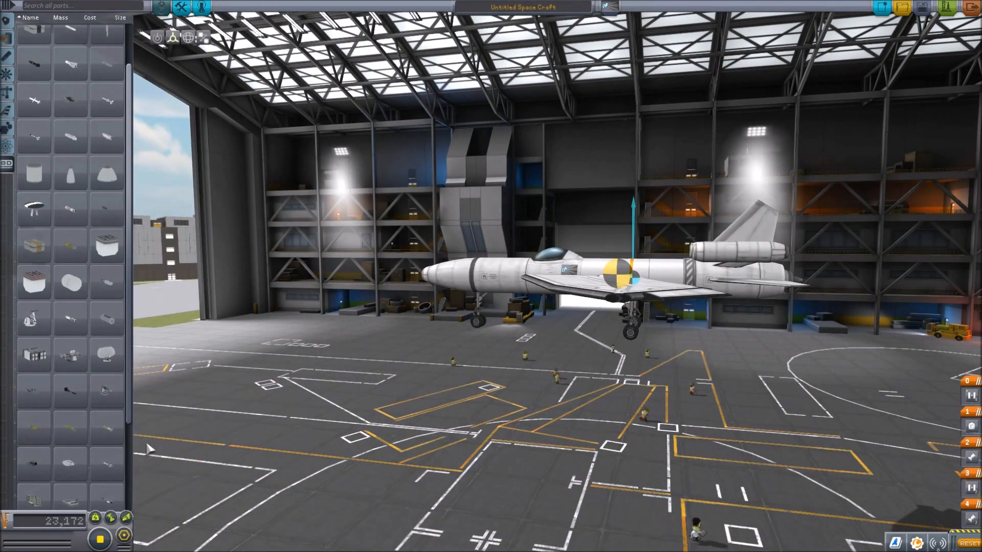
{"action": "scroll", "scroll_direction": "down", "scroll_amount": 3}
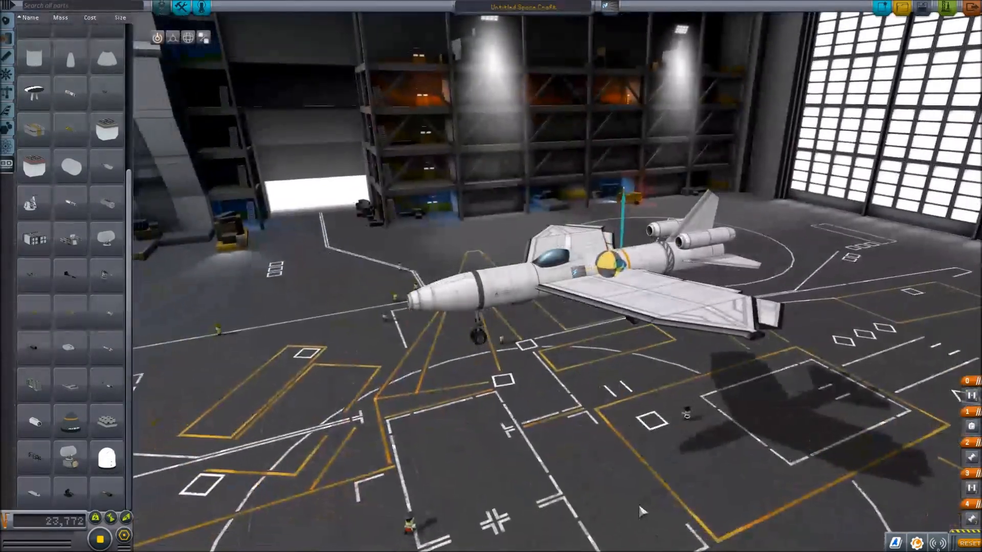
{"action": "mouse_move", "coordinate": [107, 383]}
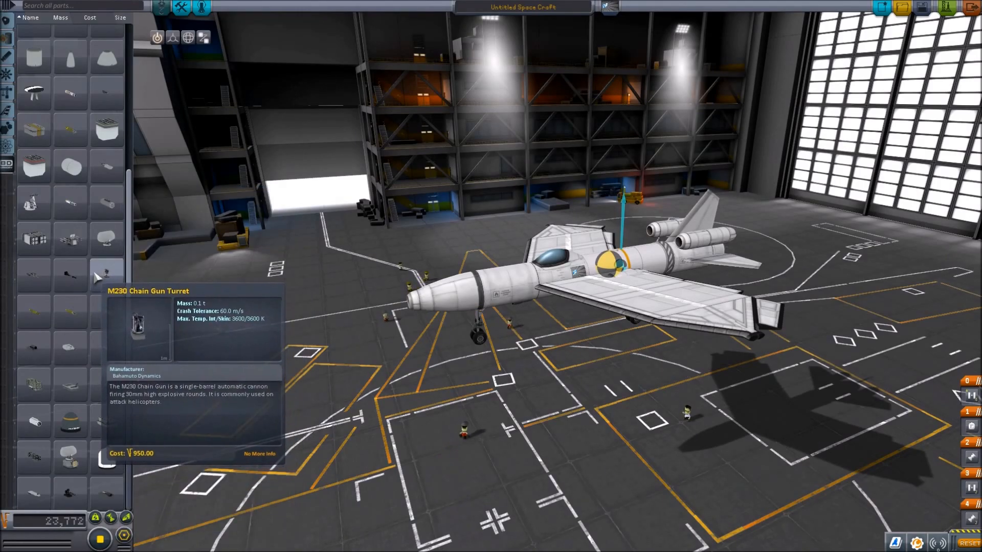
{"action": "mouse_move", "coordinate": [70, 422]}
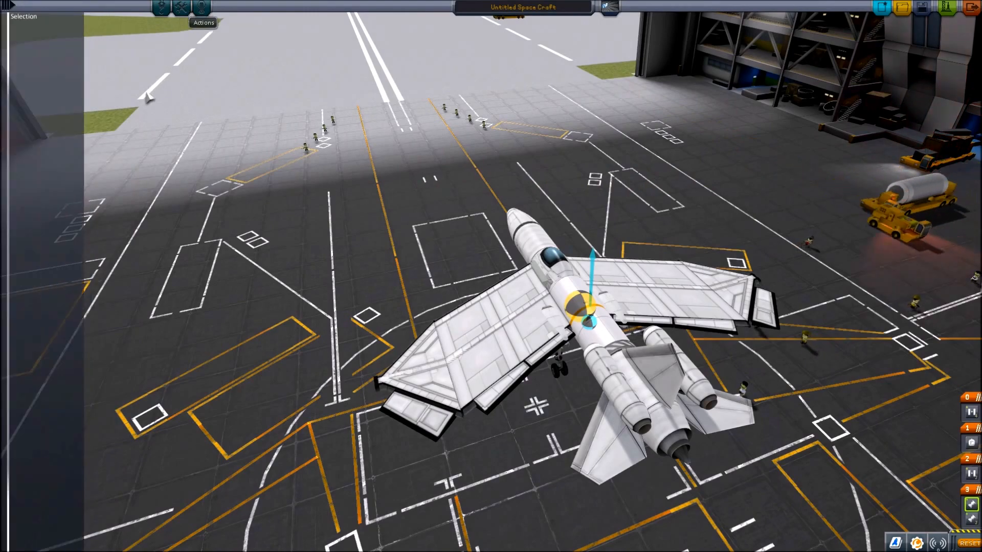
Step: Add the protective shell's Deploy action, then select Custom02
{"action": "left_click", "coordinate": [178, 8]}
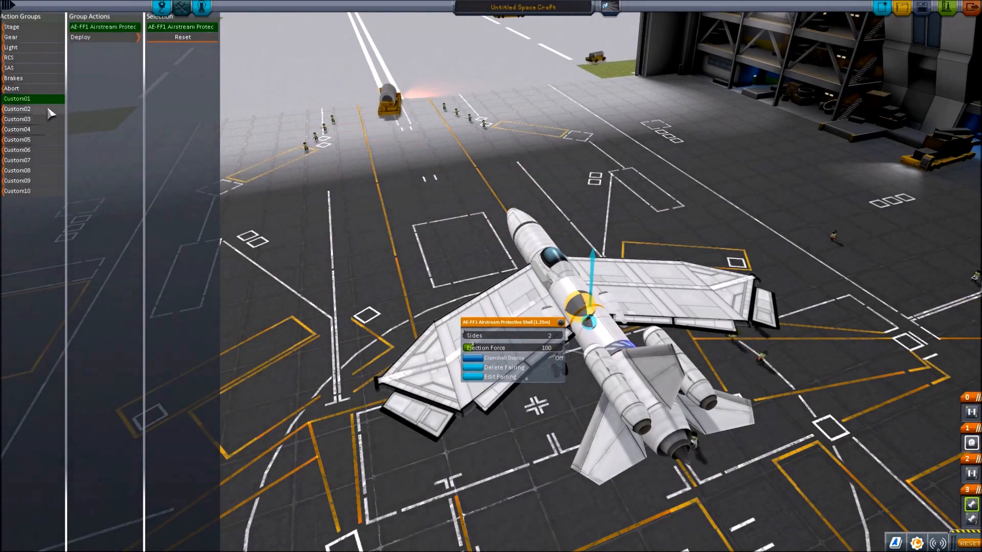
{"action": "left_click", "coordinate": [15, 108]}
{"action": "type", "text": "Flying Squirrel"}
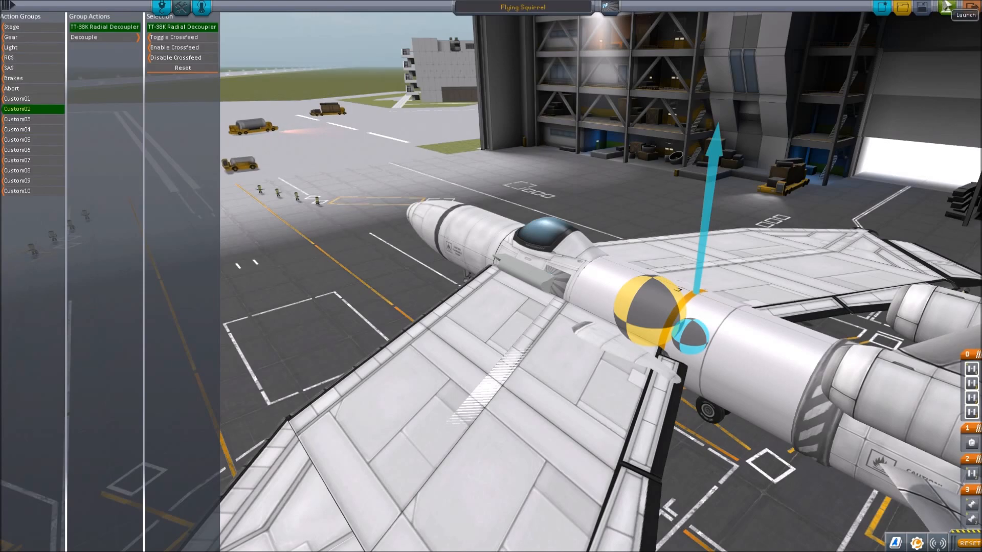
Step: Launch the Flying Squirrel onto the runway
{"action": "left_click", "coordinate": [949, 8]}
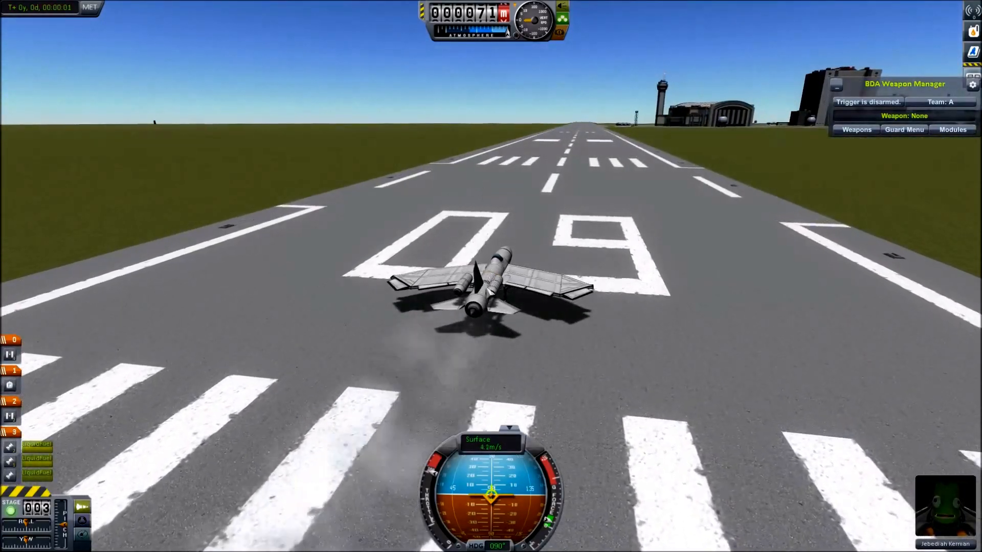
Step: Throttle up and roll down the runway to lift off
{"action": "right_click", "coordinate": [496, 274]}
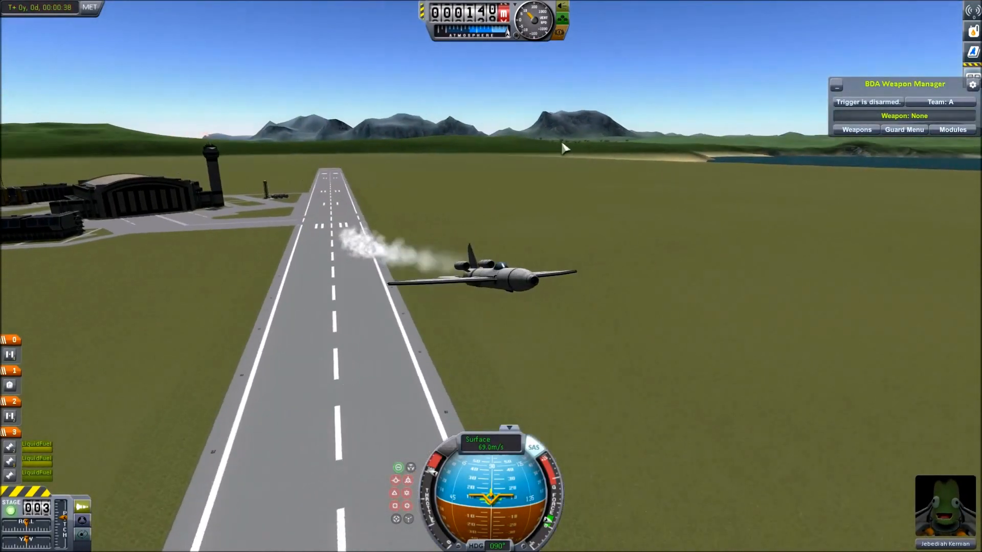
Step: Select Vulcan (Hidden) in the BDA Weapon Manager and toggle its status off then back on
{"action": "left_click", "coordinate": [856, 130]}
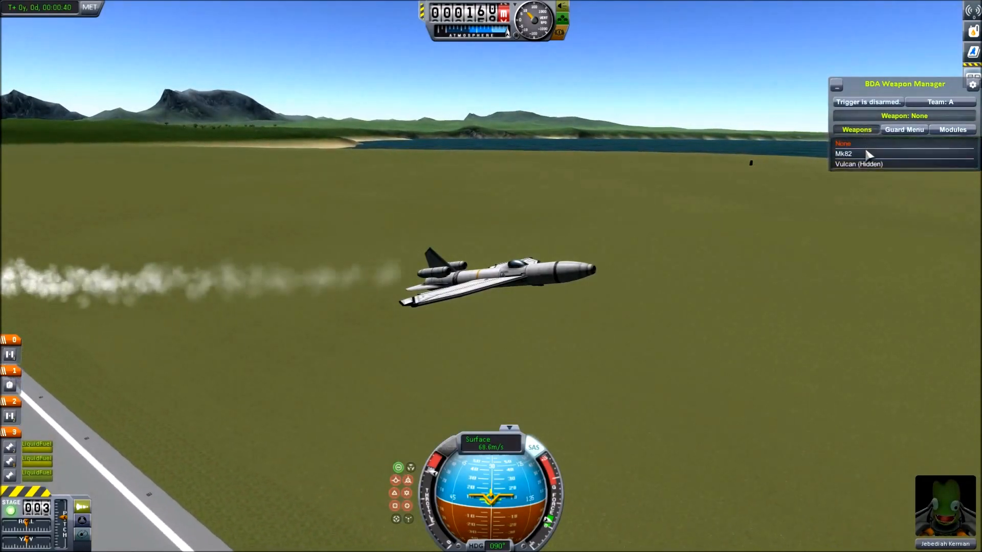
{"action": "left_click", "coordinate": [860, 163]}
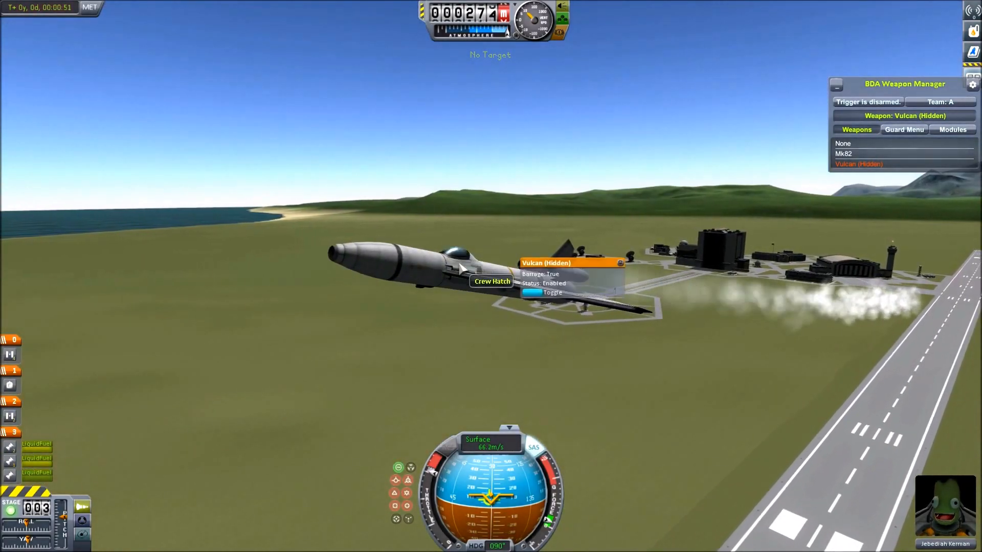
{"action": "left_click", "coordinate": [534, 293]}
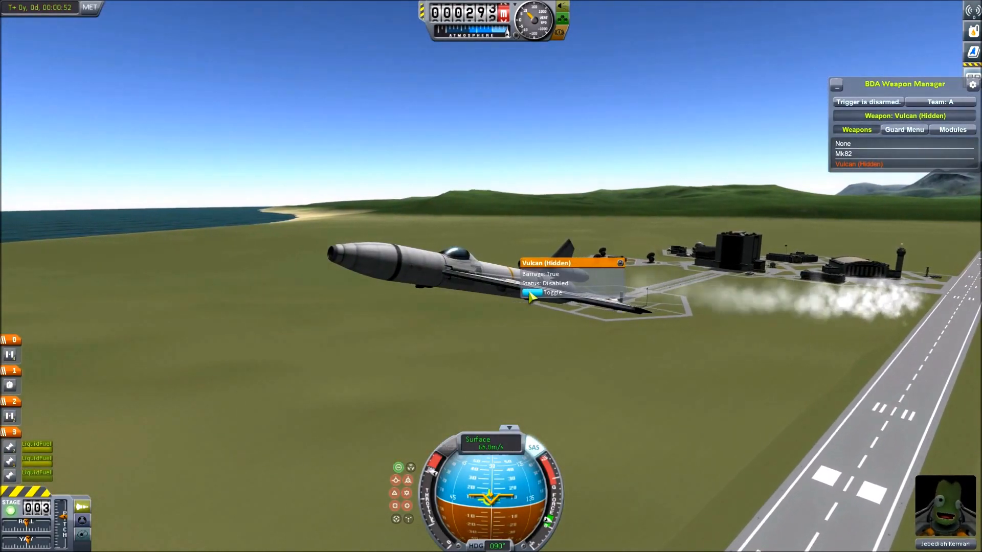
{"action": "left_click", "coordinate": [530, 294]}
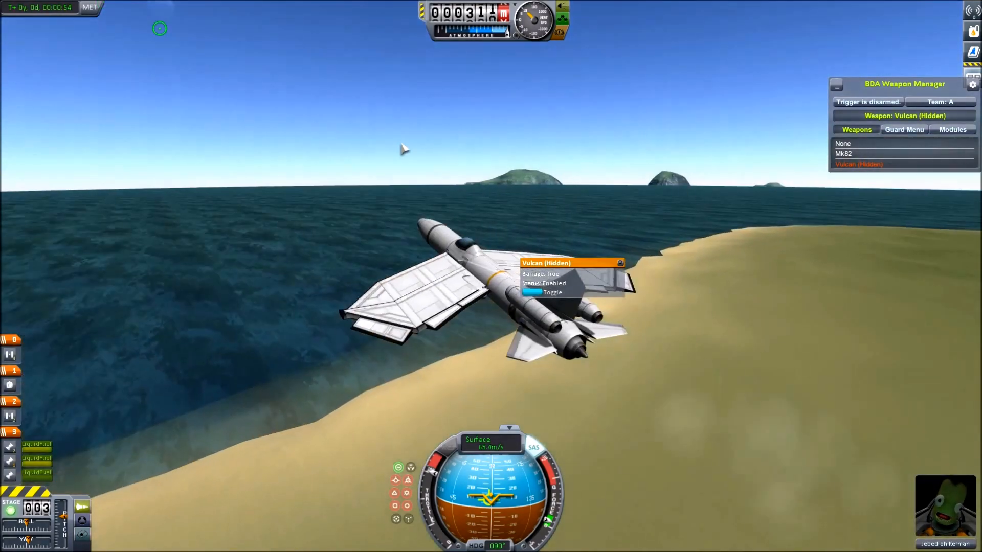